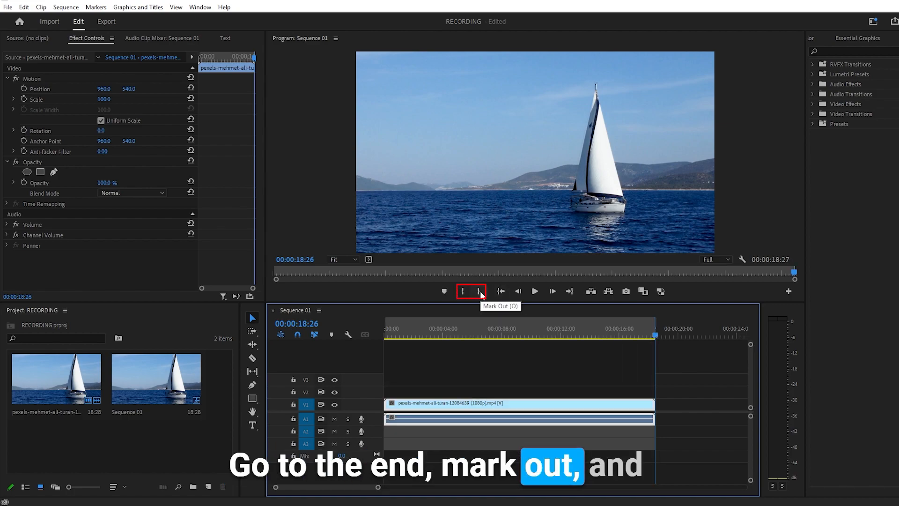
Mark the out point at the clip's end and the in point at its start
click(500, 291)
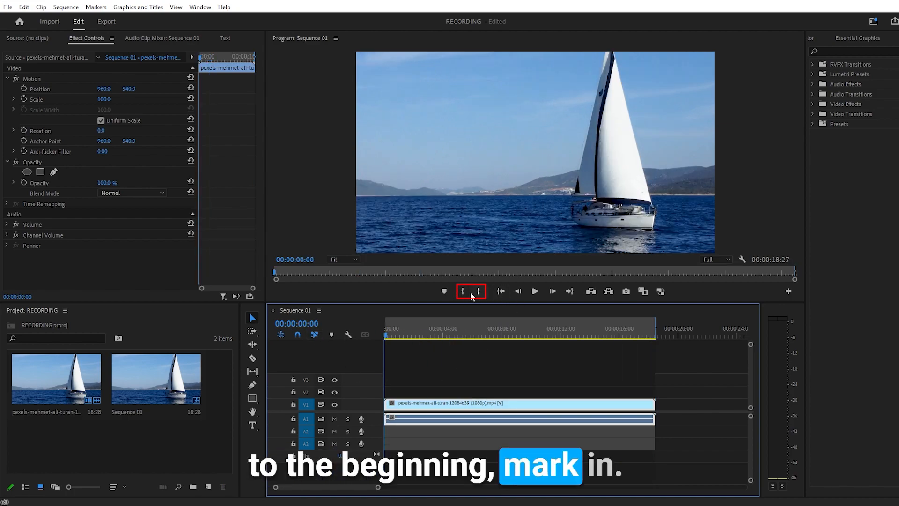
click(463, 292)
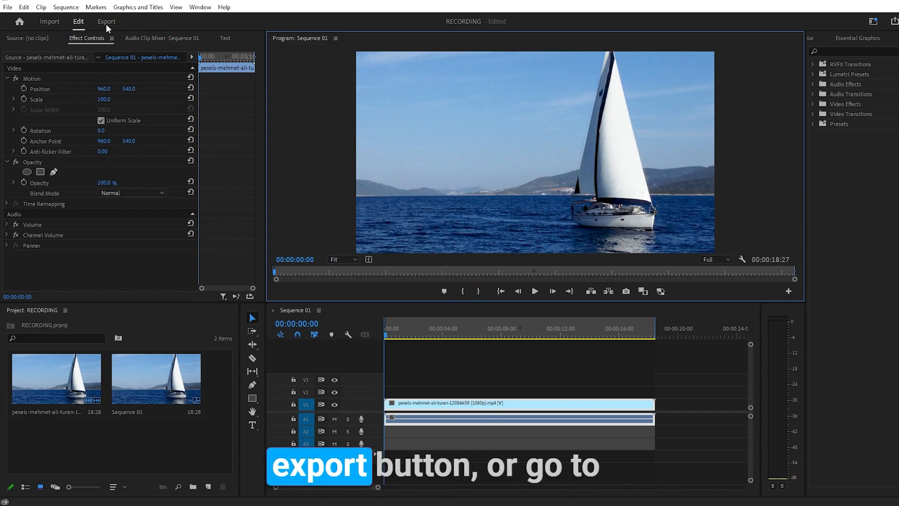
Start a File > Export > Media export and bring up the save-location dialog
click(8, 7)
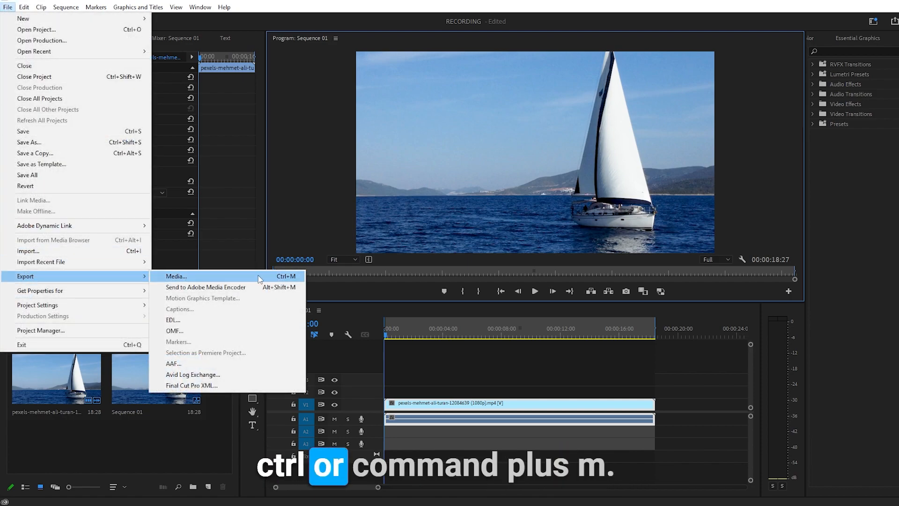
click(175, 276)
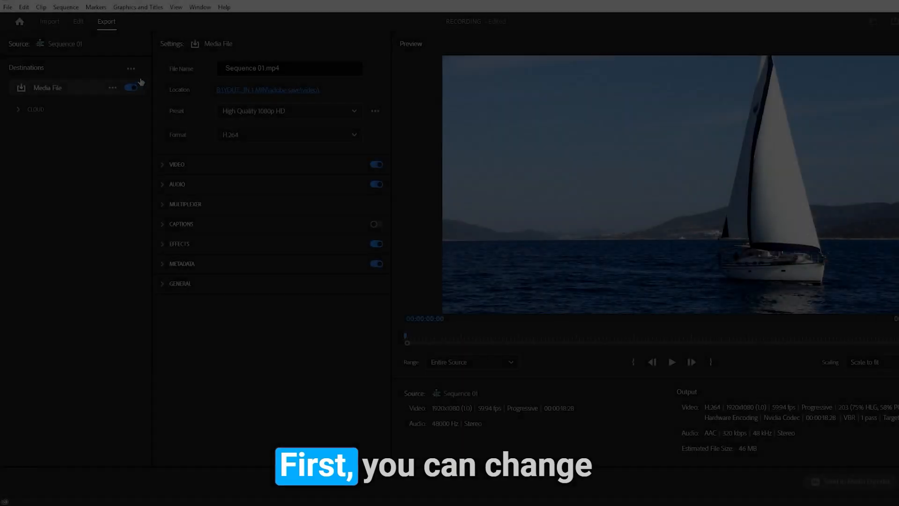
click(289, 68)
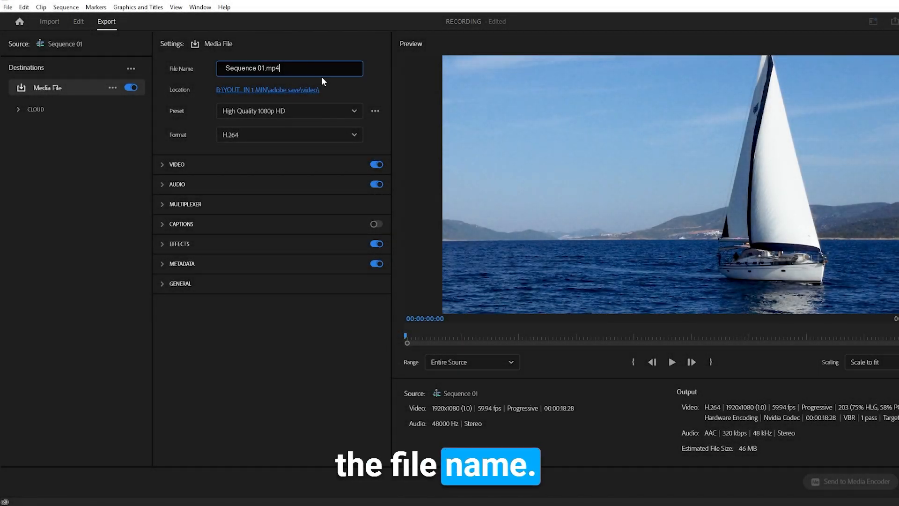
click(267, 90)
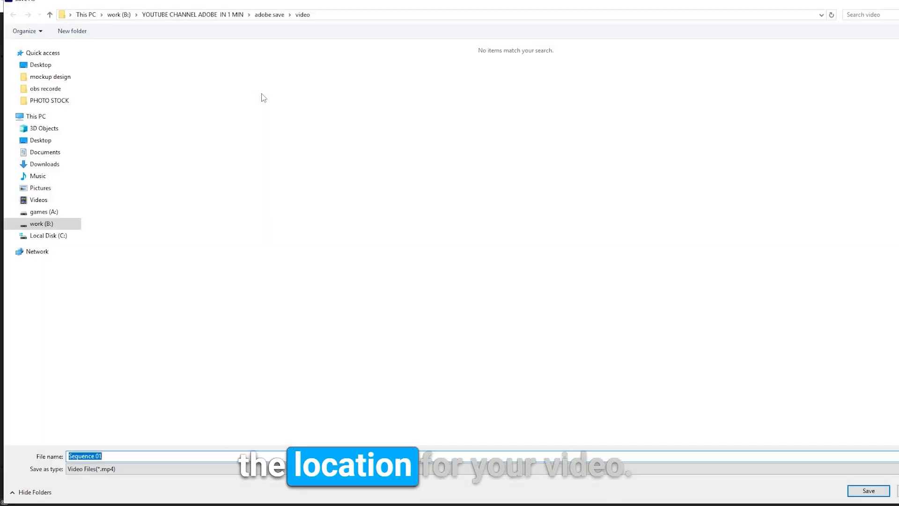
Confirm the adobe save video folder as the export destination
click(868, 490)
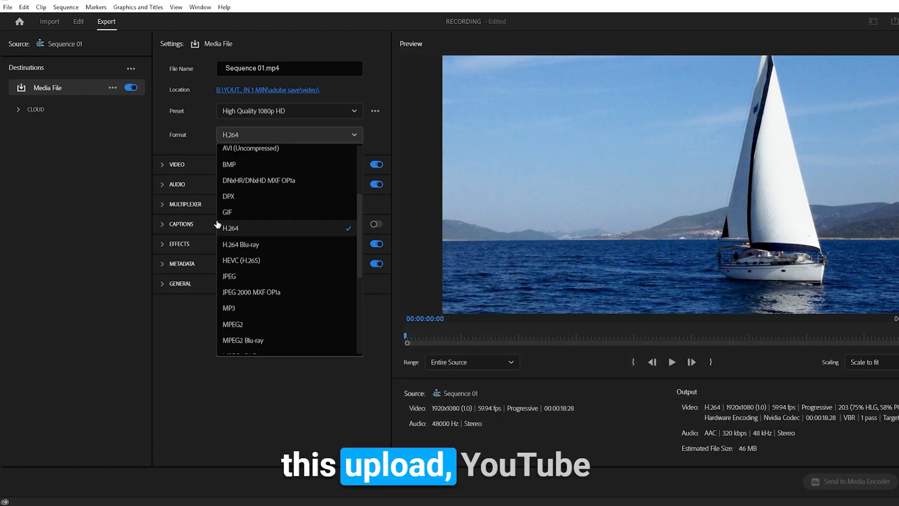
mouse_move(240, 243)
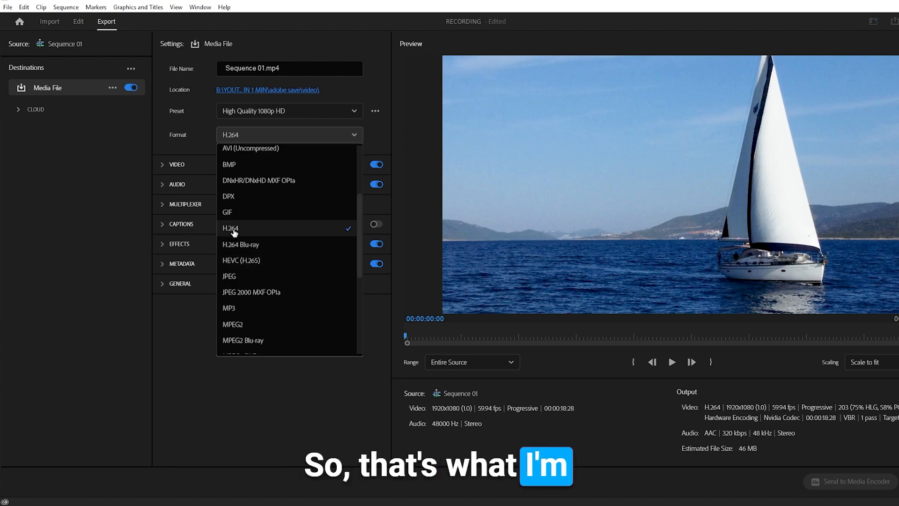
Keep H.264 as the format and expand the basic video settings
click(231, 228)
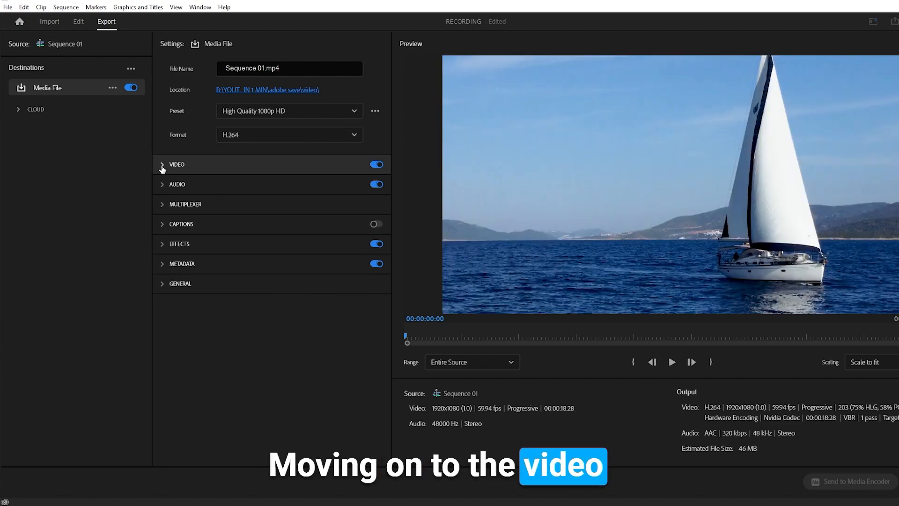
click(162, 165)
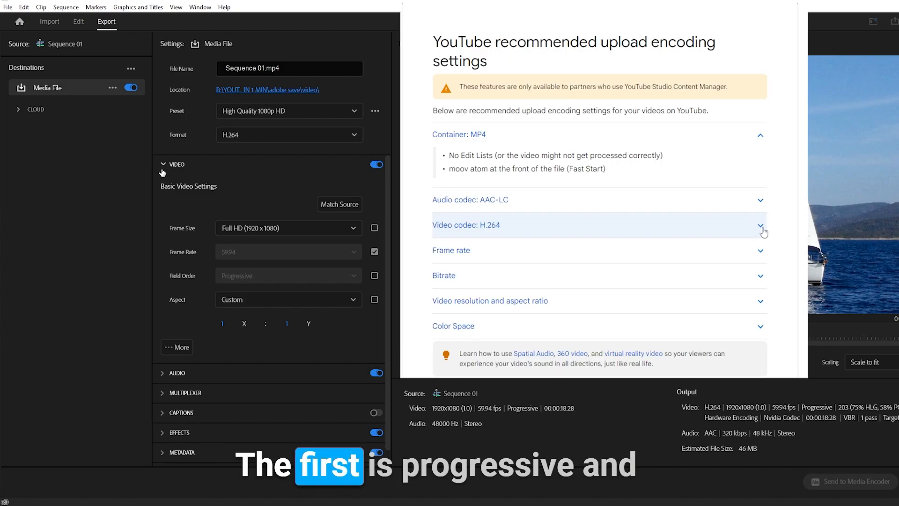
click(761, 225)
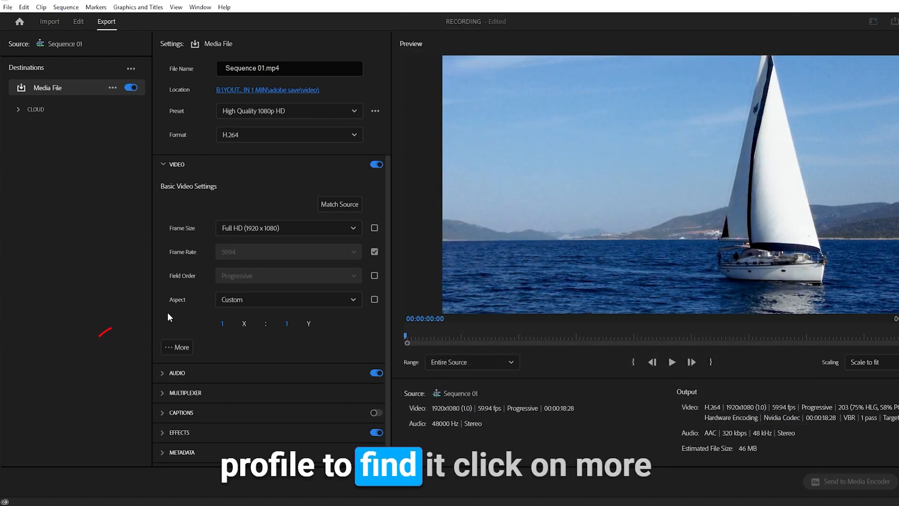
Reveal the encoding settings and set the H.264 profile to High, preset becoming Custom
click(177, 347)
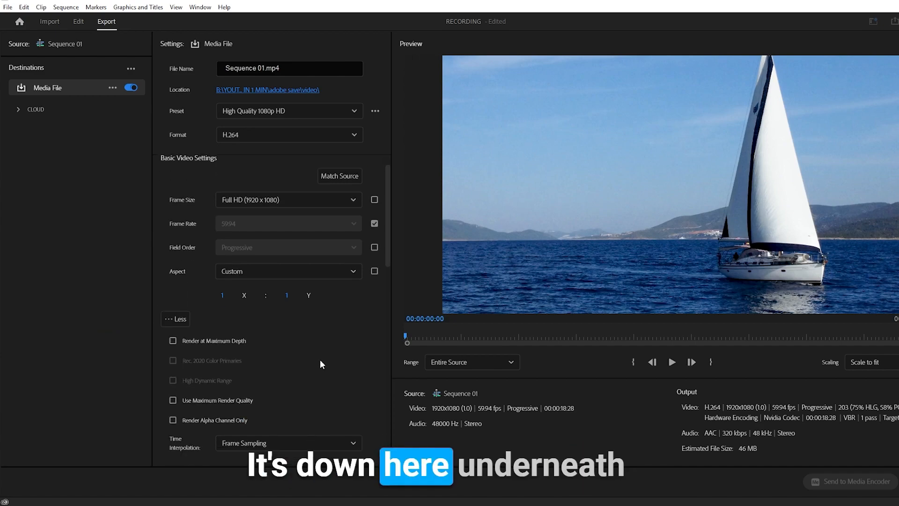
scroll(down, 3)
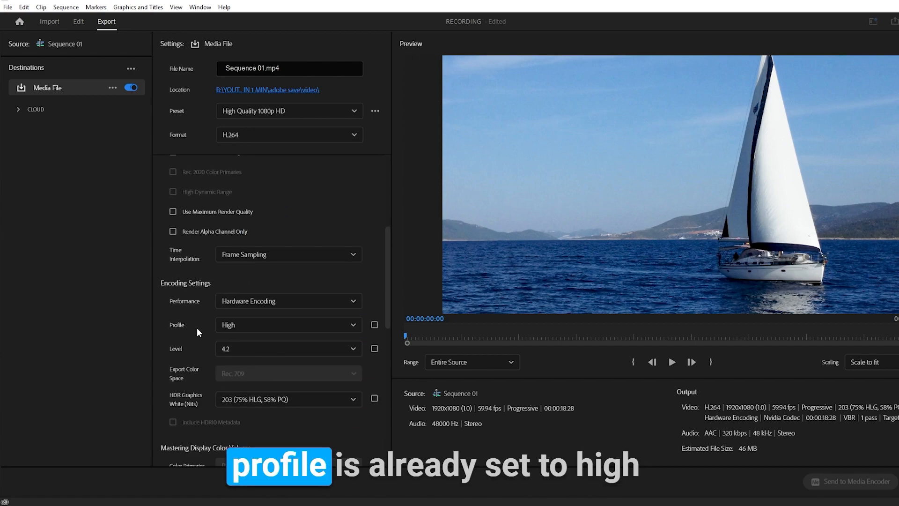
click(288, 325)
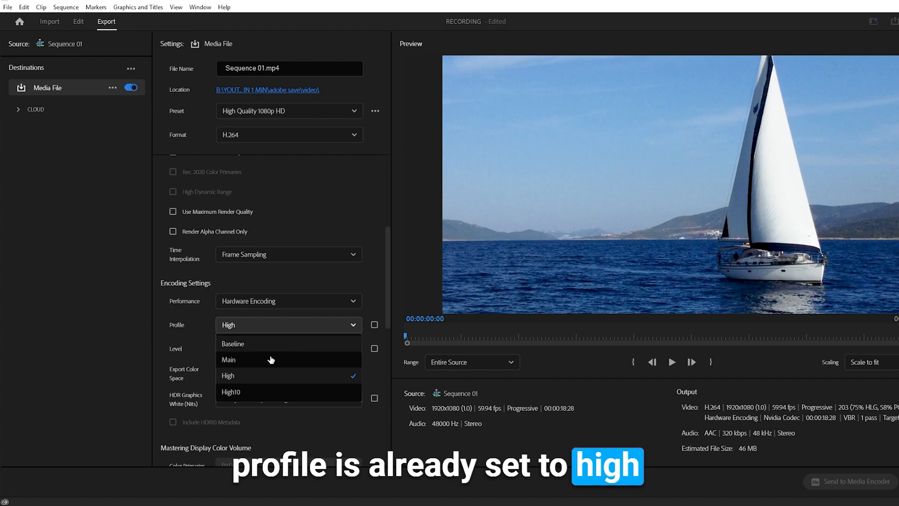
click(229, 360)
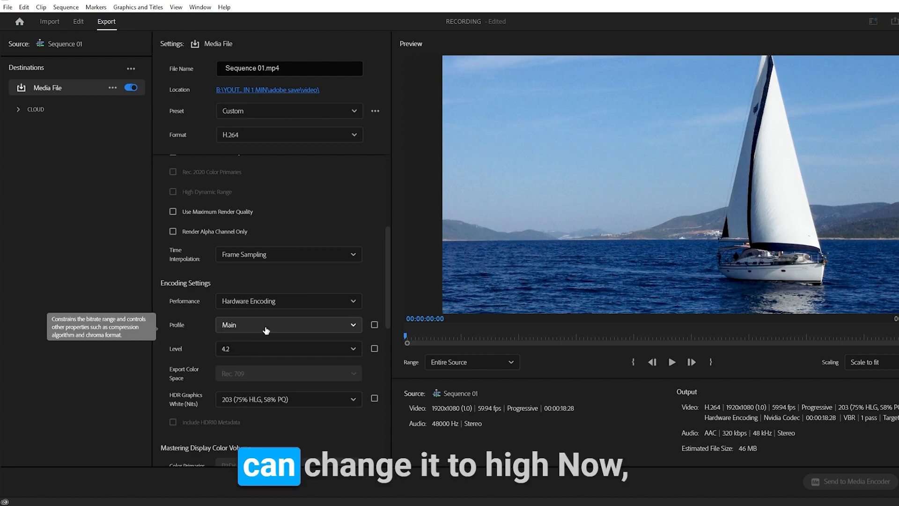
click(288, 325)
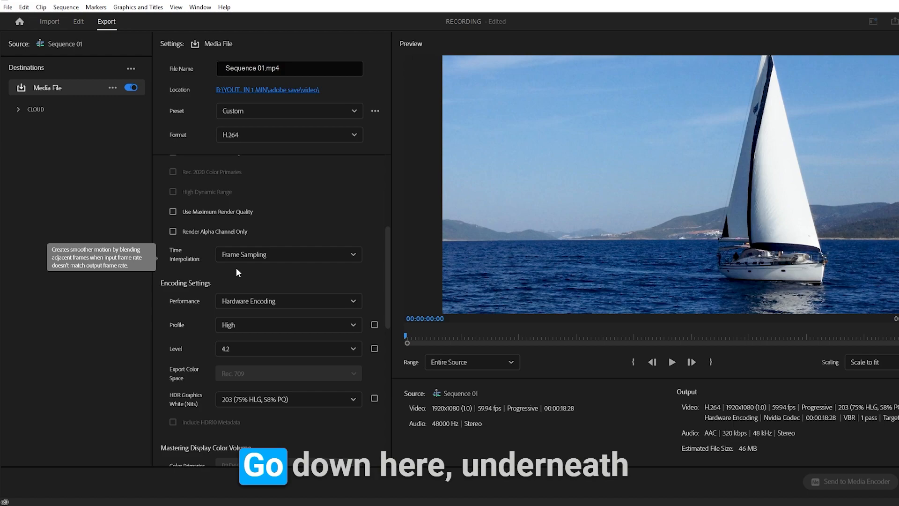
scroll(down, 3)
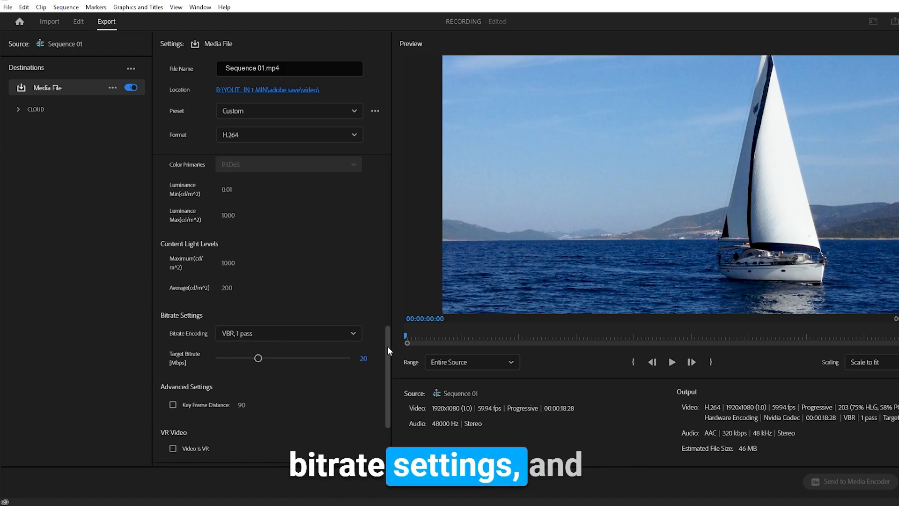
mouse_move(285, 337)
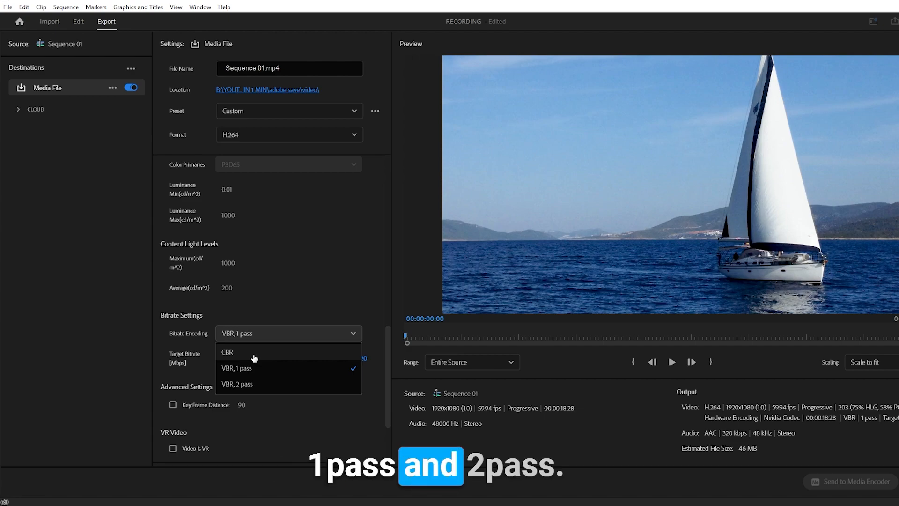
mouse_move(250, 379)
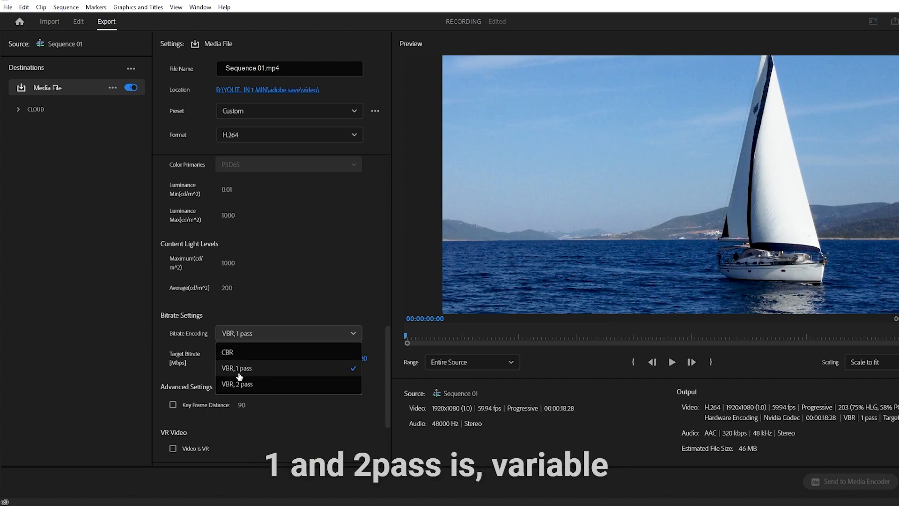
click(236, 367)
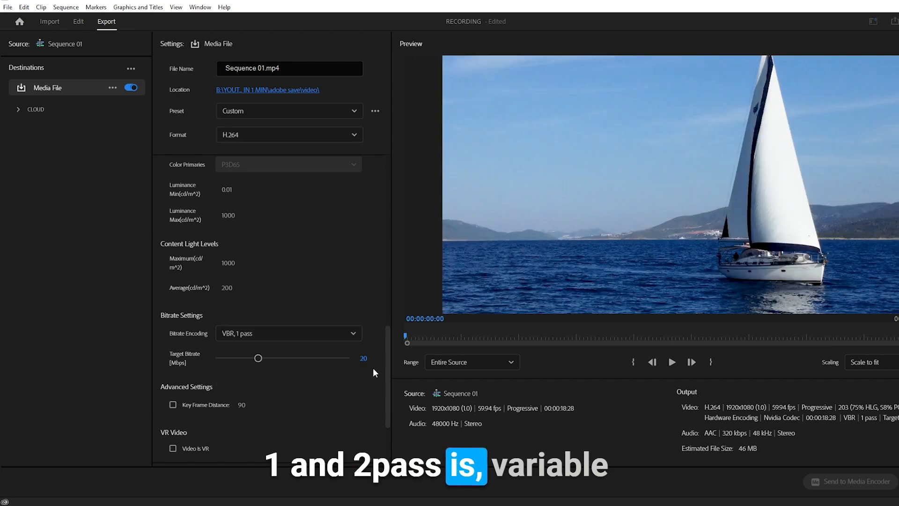
scroll(up, 3)
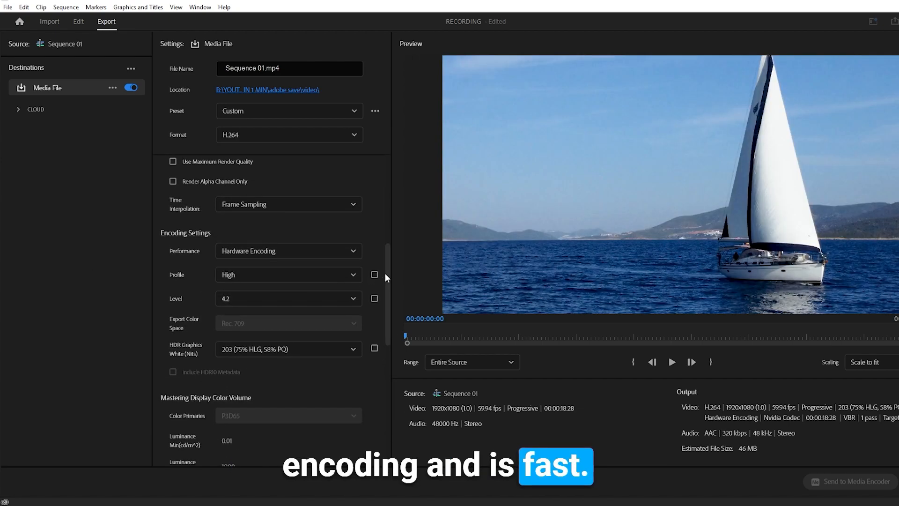
click(287, 327)
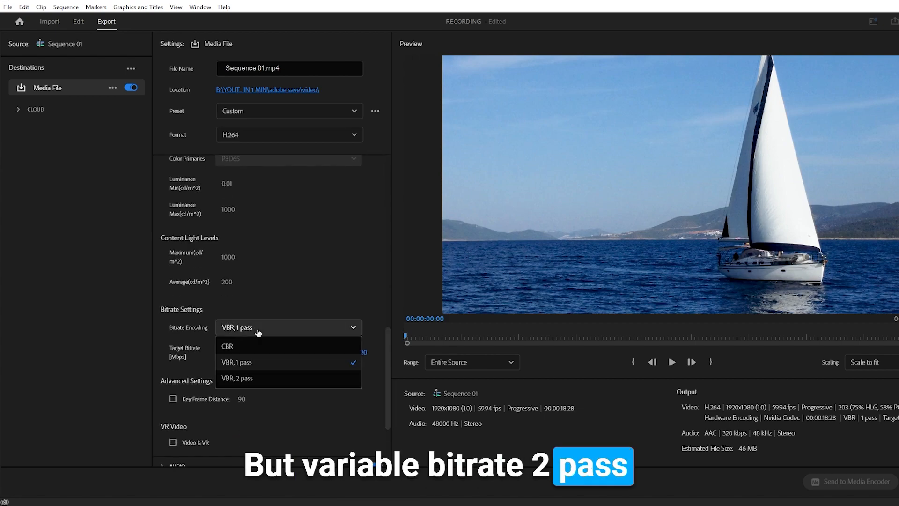
click(237, 377)
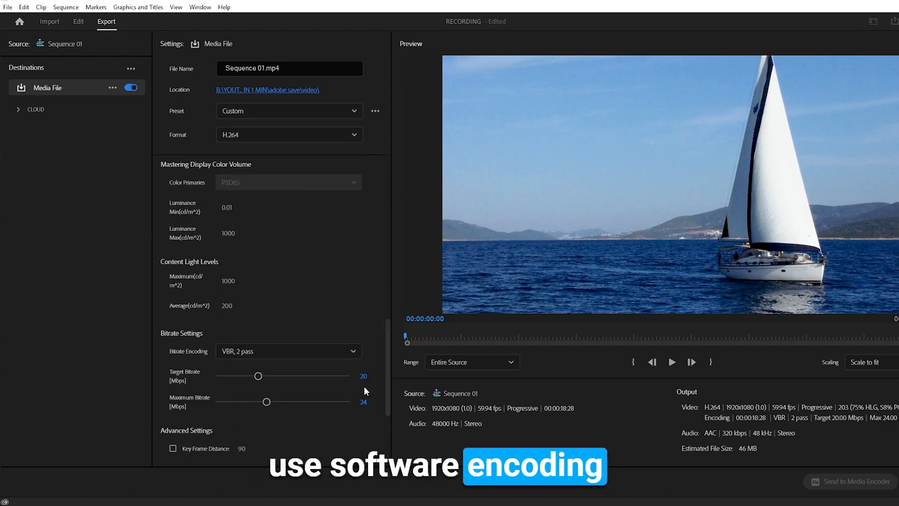
scroll(up, 3)
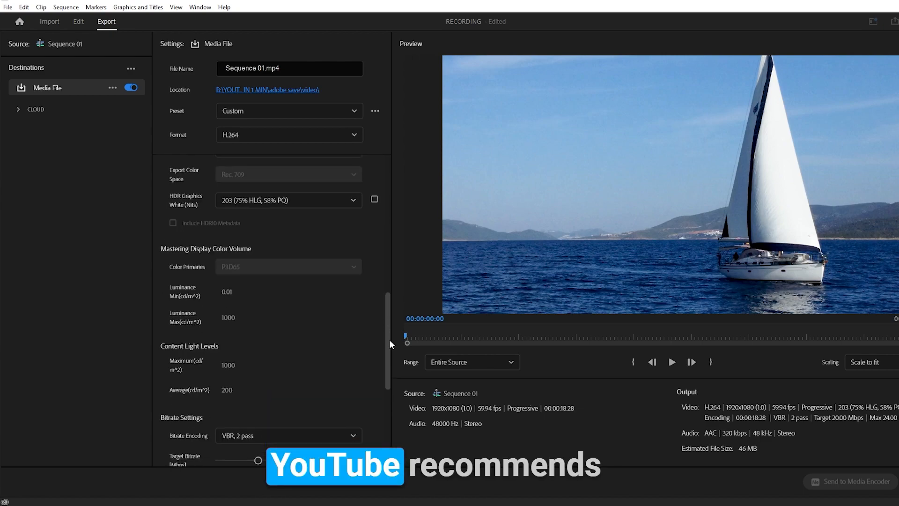
scroll(down, 3)
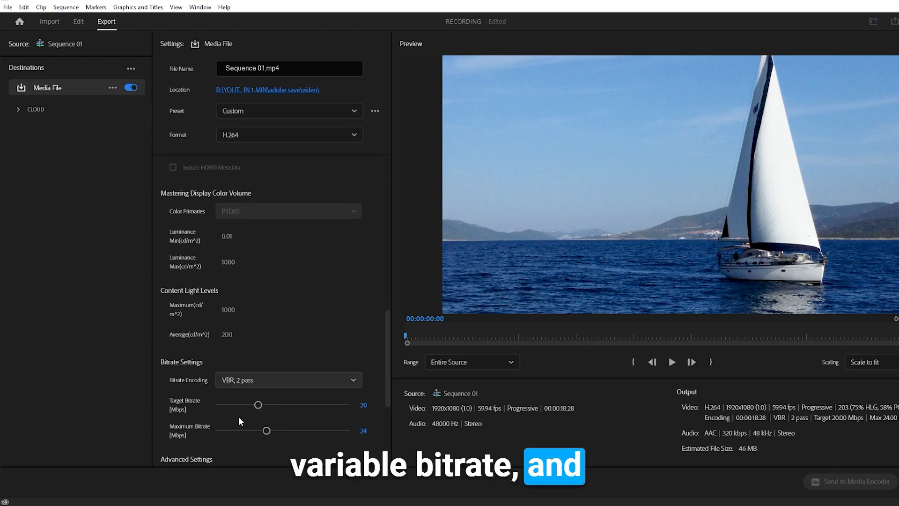
click(288, 379)
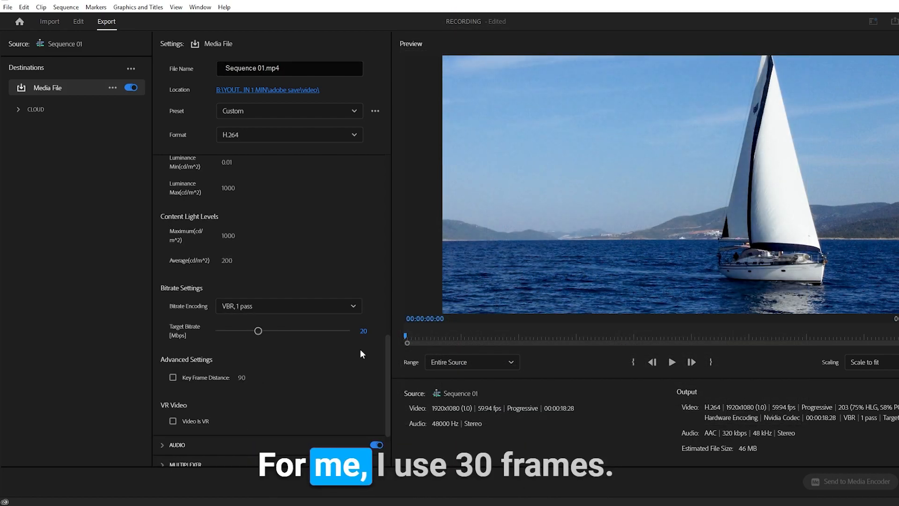
mouse_move(266, 335)
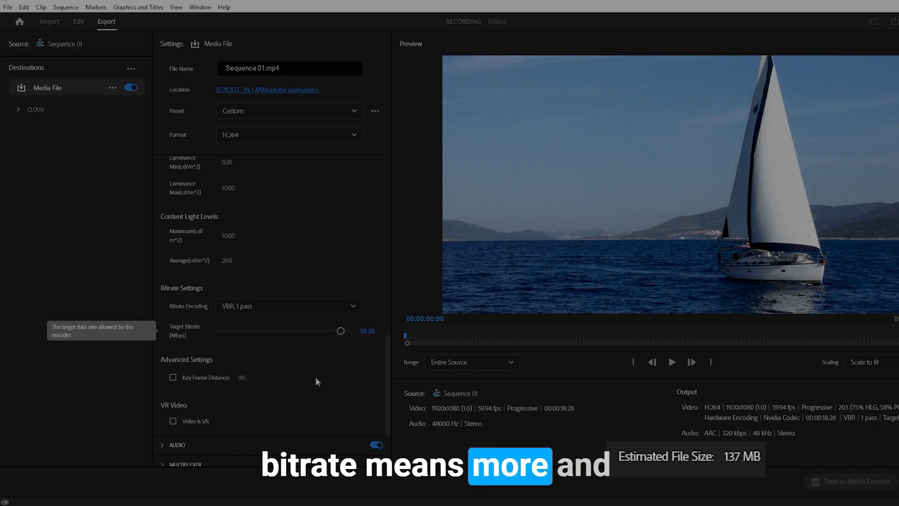
mouse_move(740, 468)
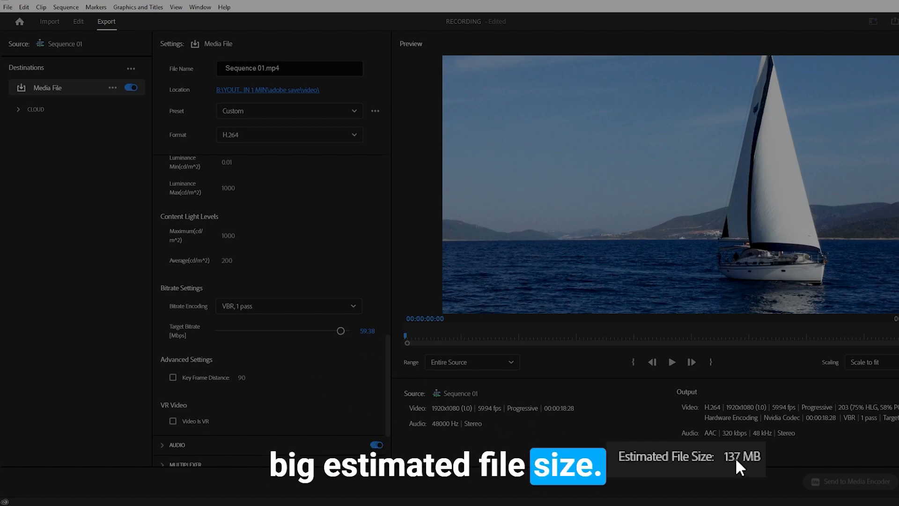
Scroll the export settings back up to the render options after raising the bitrate
scroll(up, 3)
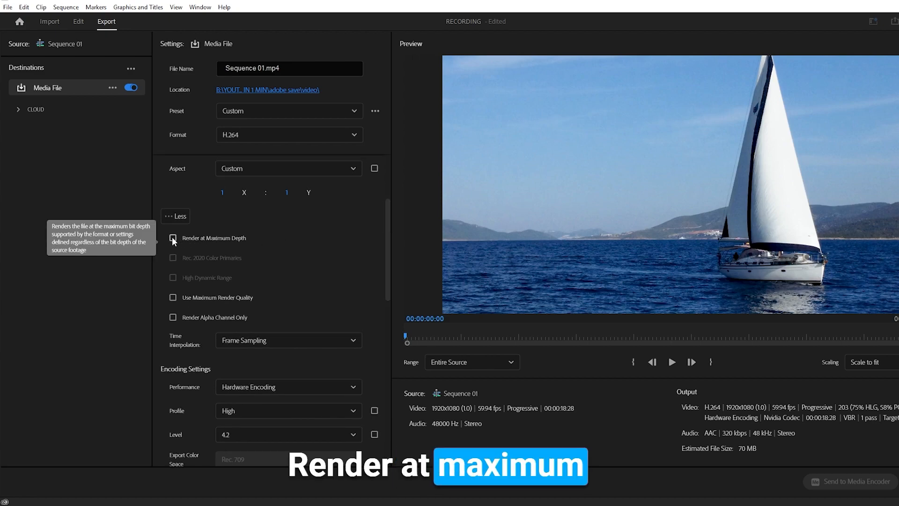
Enable Render at Maximum Depth and Use Maximum Render Quality for the export
click(172, 237)
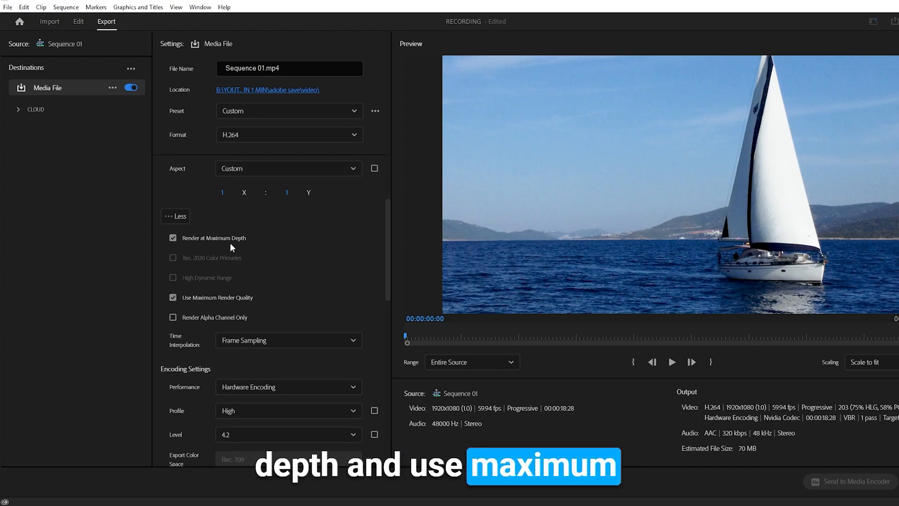
mouse_move(265, 305)
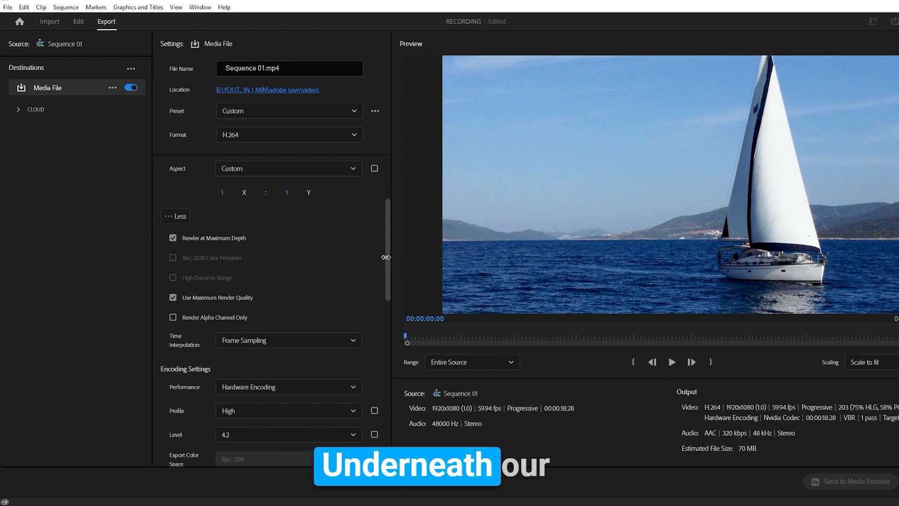
scroll(down, 3)
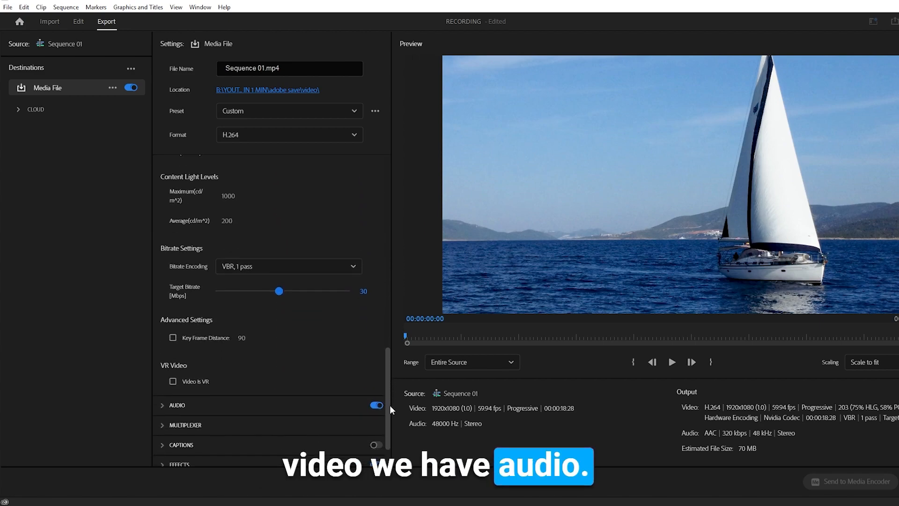
Expand the audio settings and raise the AAC bitrate to 384 kbps
click(176, 405)
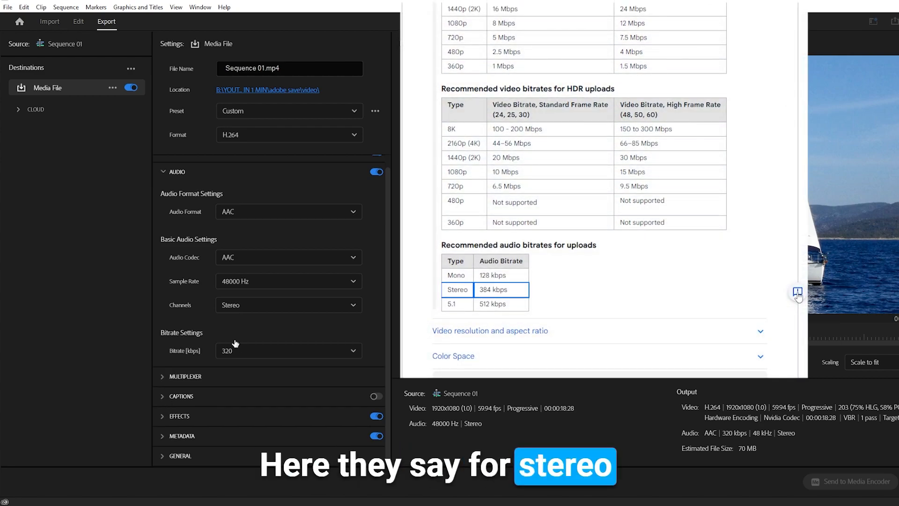
mouse_move(249, 308)
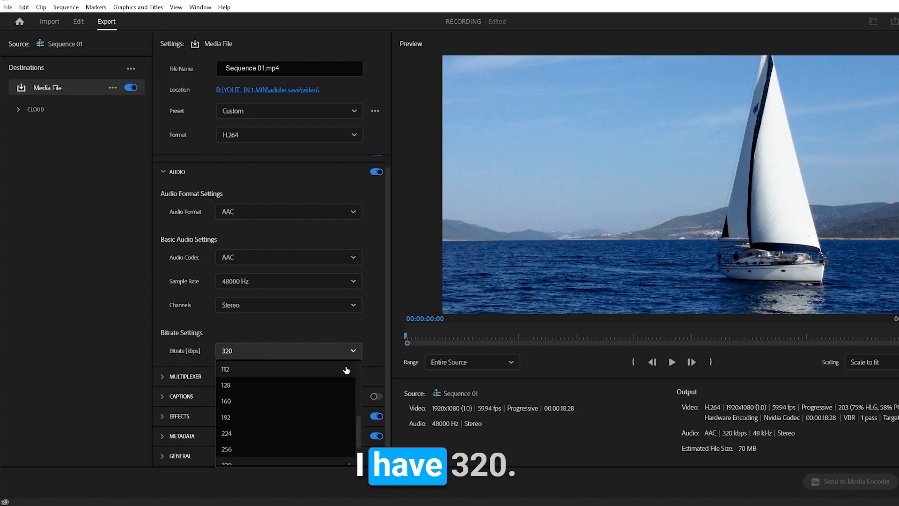
scroll(down, 3)
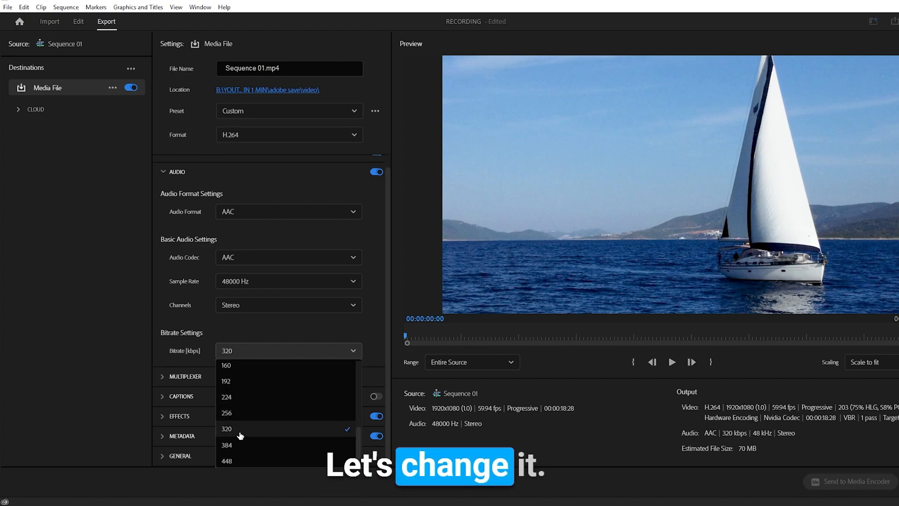
click(226, 444)
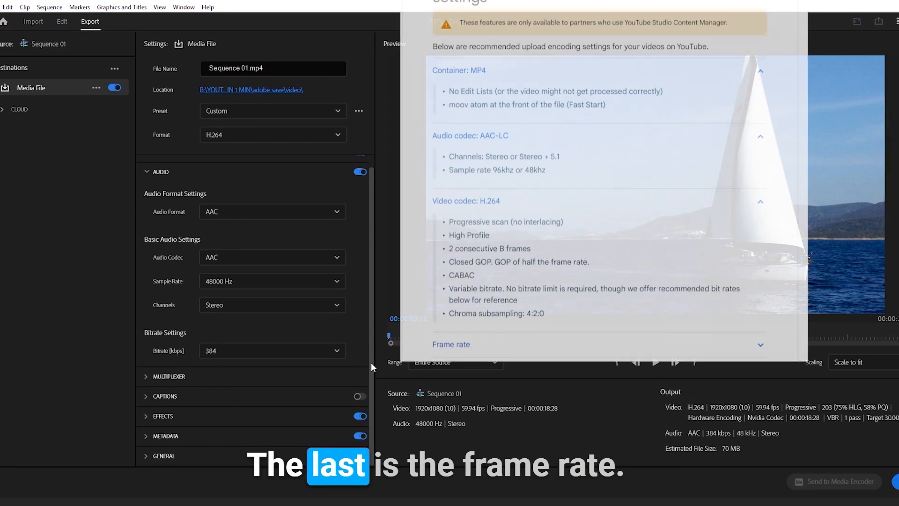
scroll(down, 3)
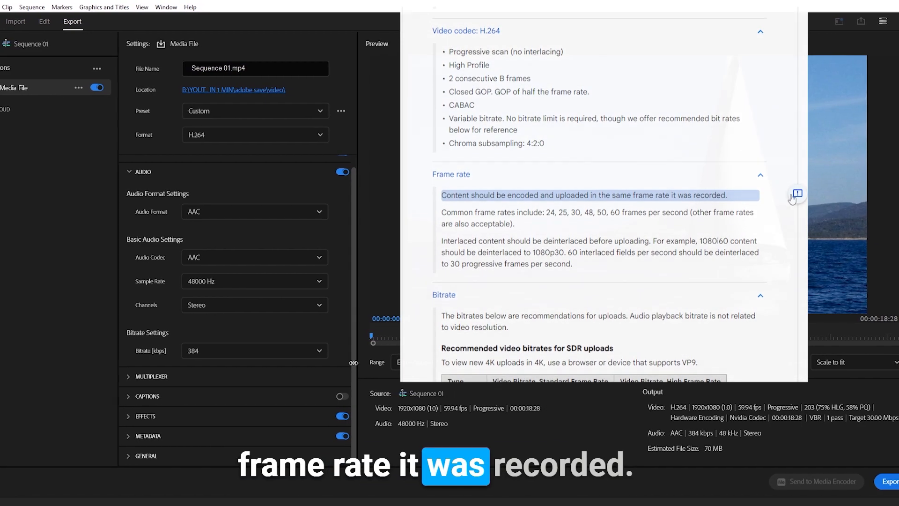
click(796, 194)
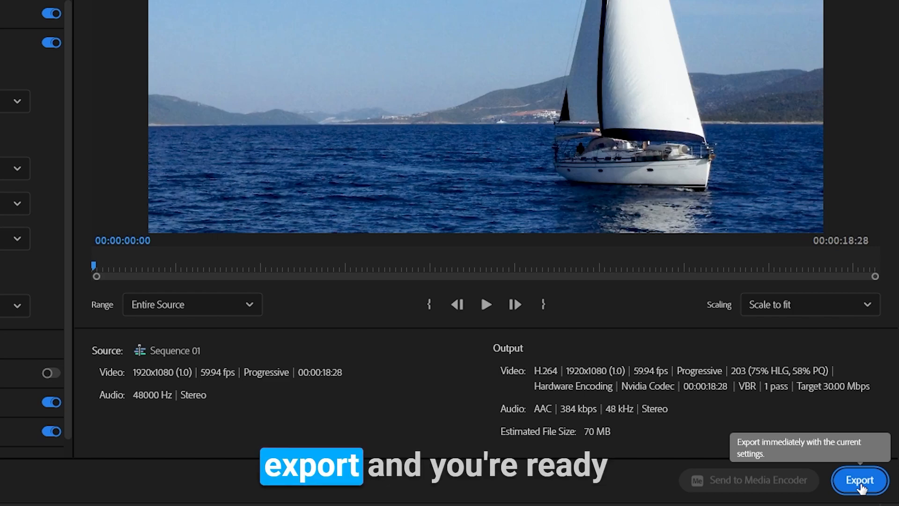
mouse_move(651, 444)
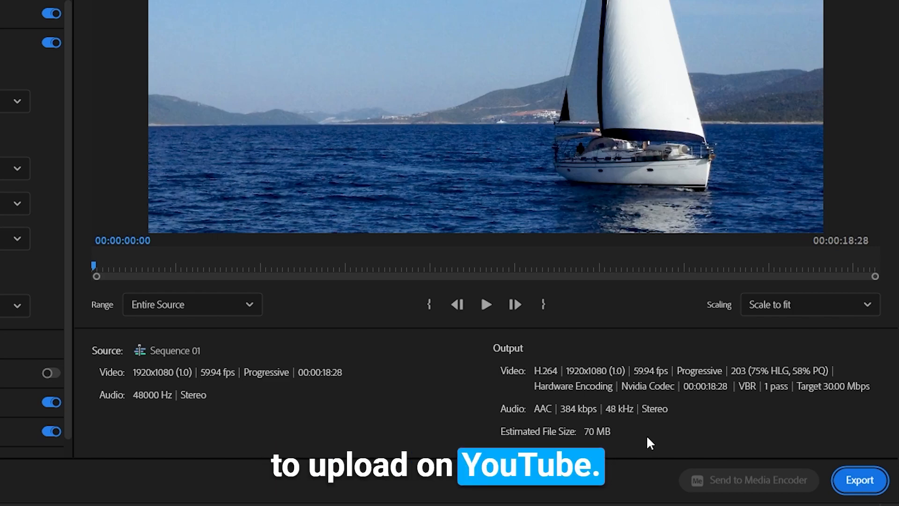